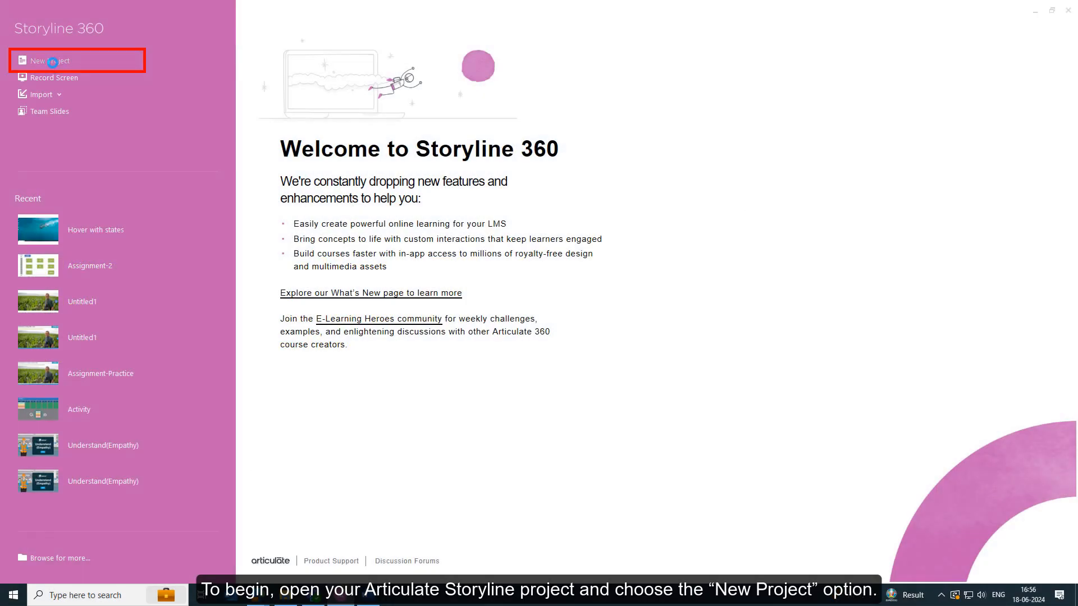
Step: Start a new blank project from the Storyline 360 start screen
left_click(48, 60)
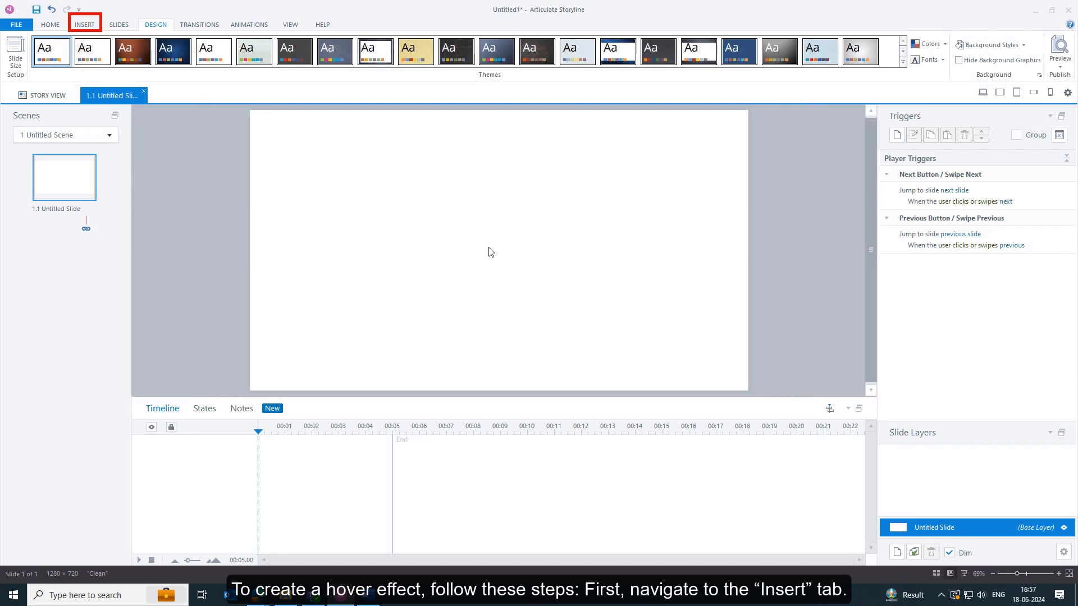
Step: Draw a blue rectangle shape as a square on the blank slide
left_click(85, 24)
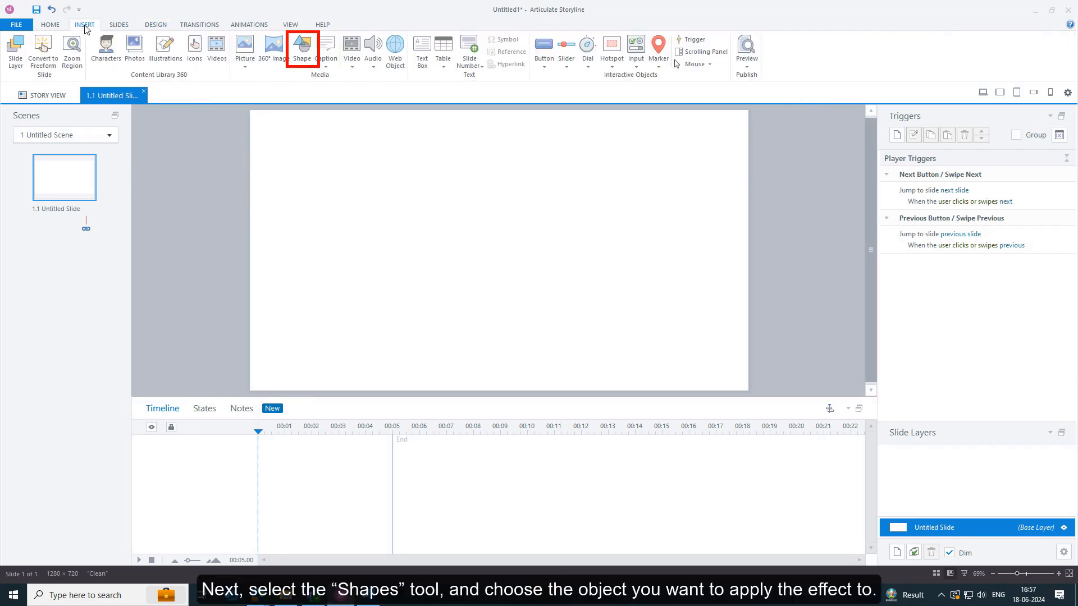
left_click(300, 48)
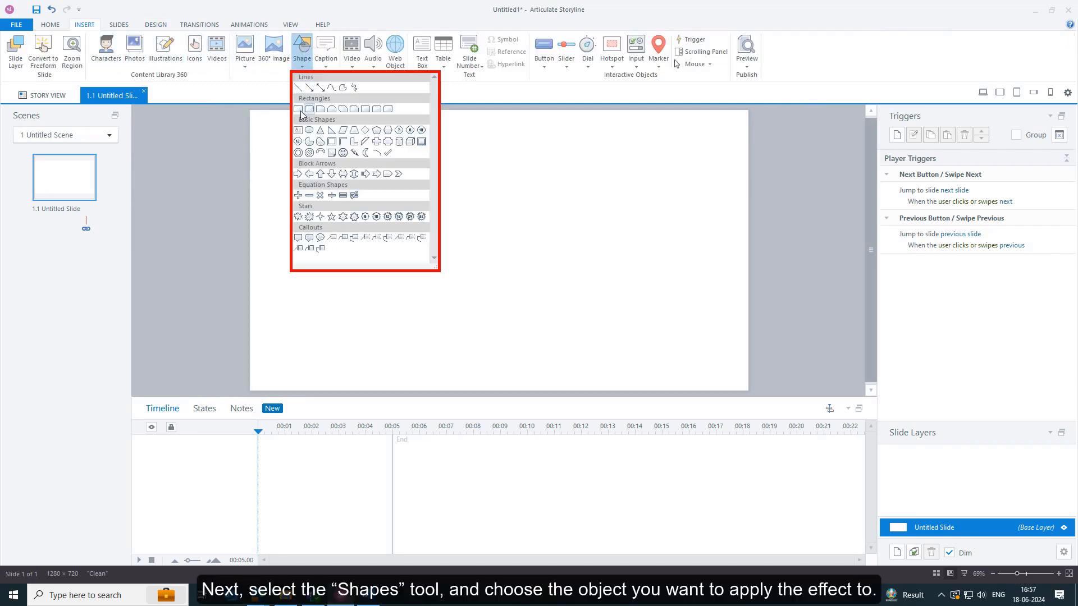
left_click(297, 109)
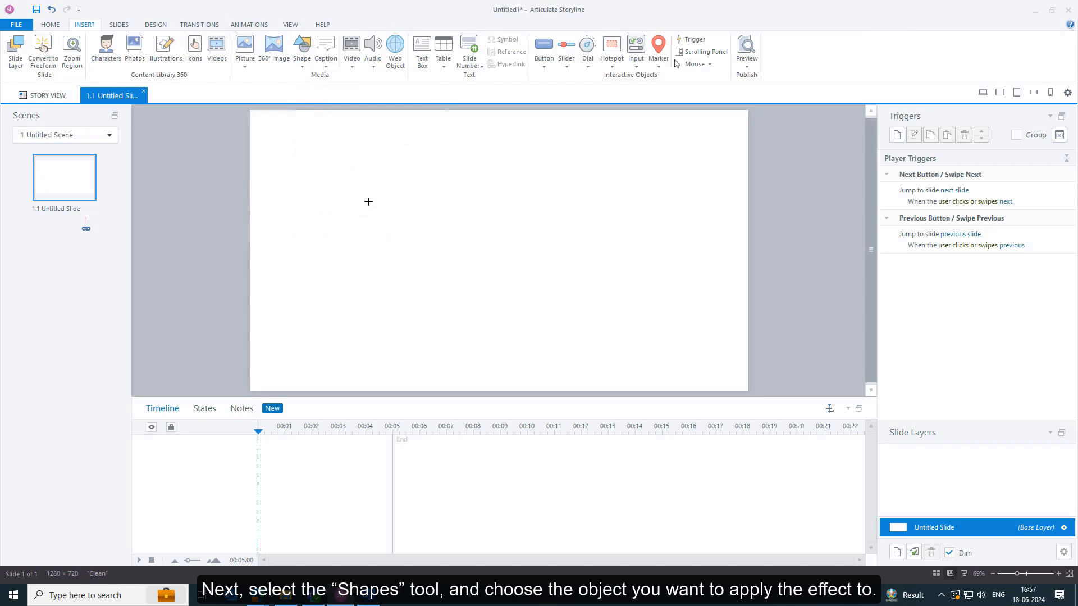
left_click_drag(369, 201, 476, 310)
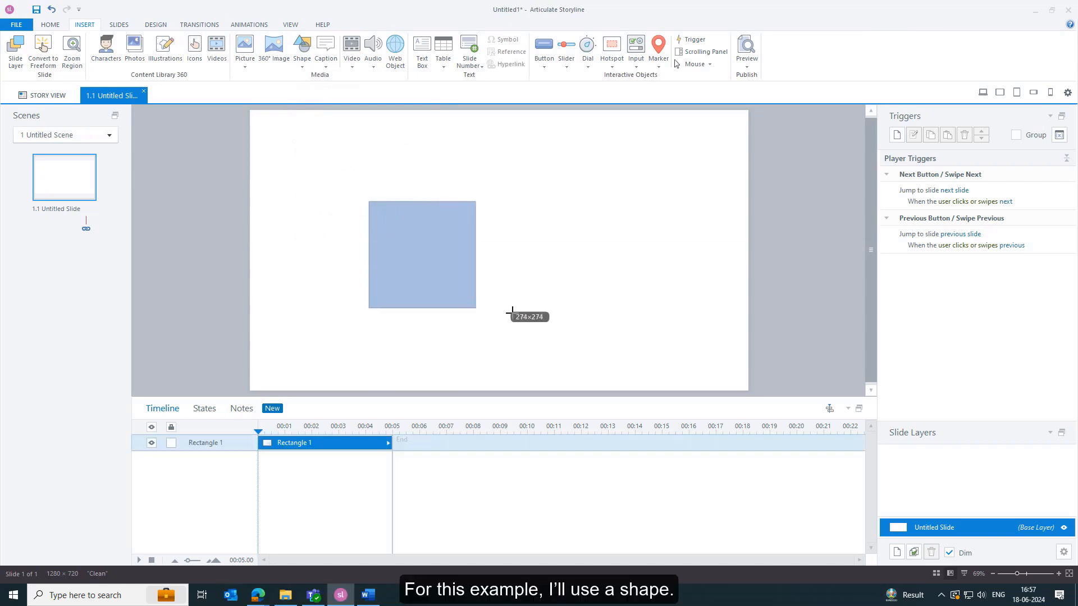
Step: Move the square to the centre of the slide
left_click_drag(421, 254, 465, 280)
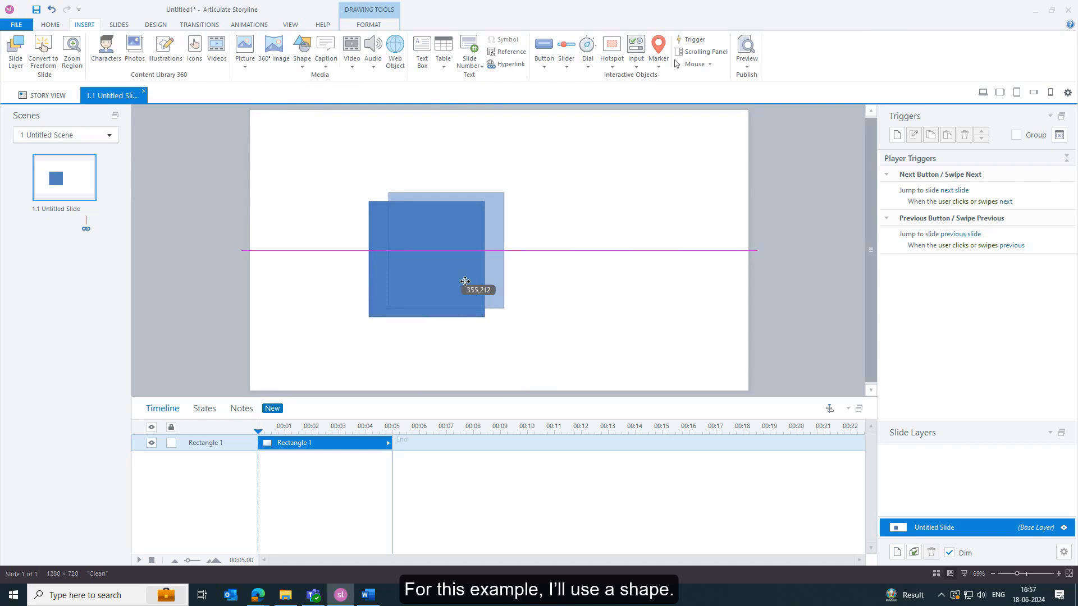
left_click_drag(465, 281, 490, 276)
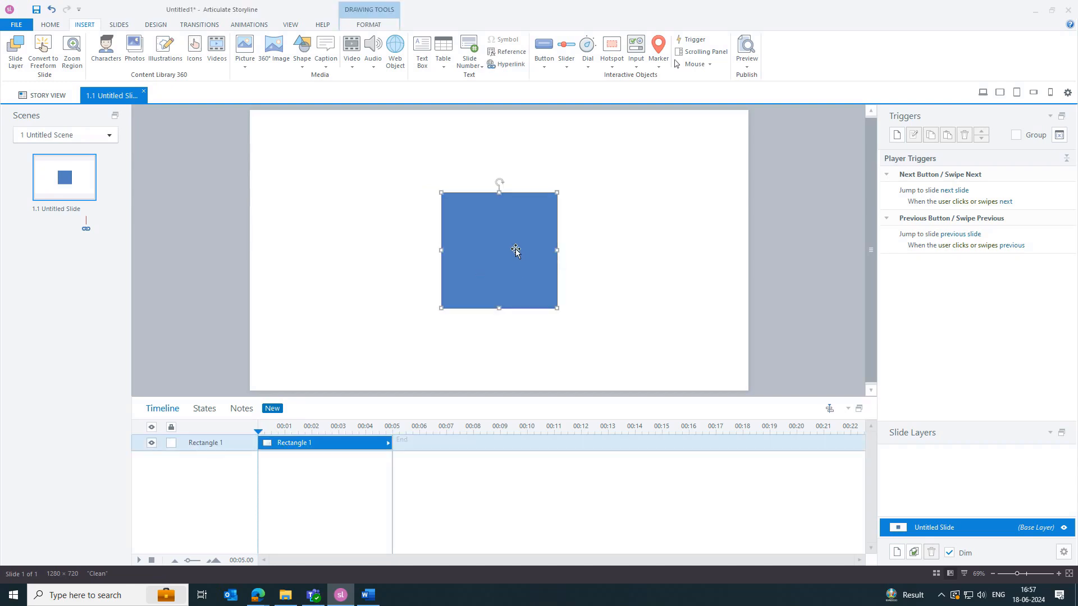
mouse_move(466, 333)
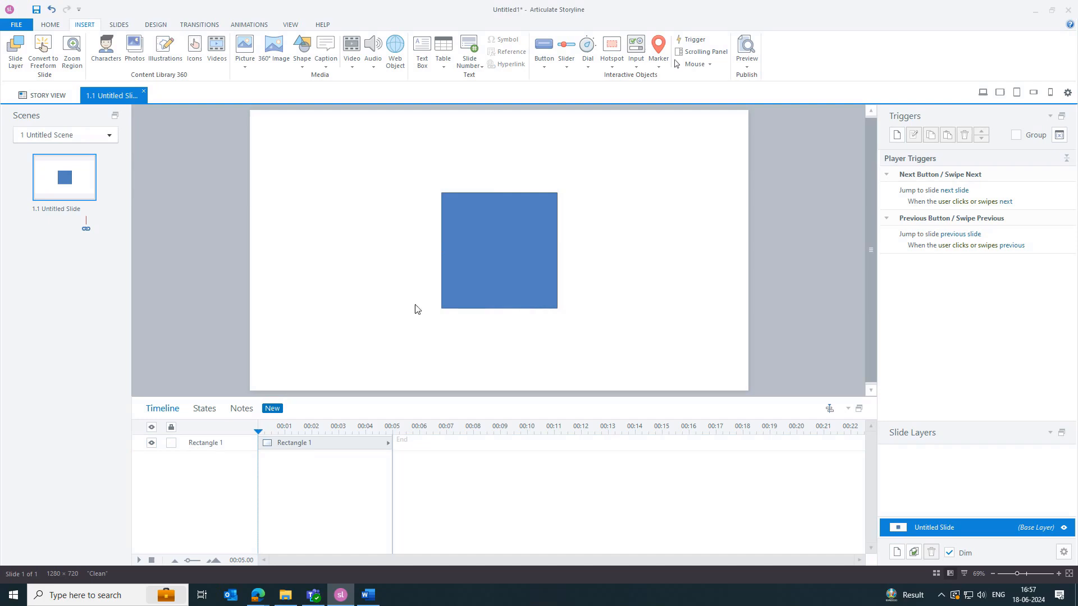
Step: Select the square and show its States panel with only the Normal state
left_click(499, 250)
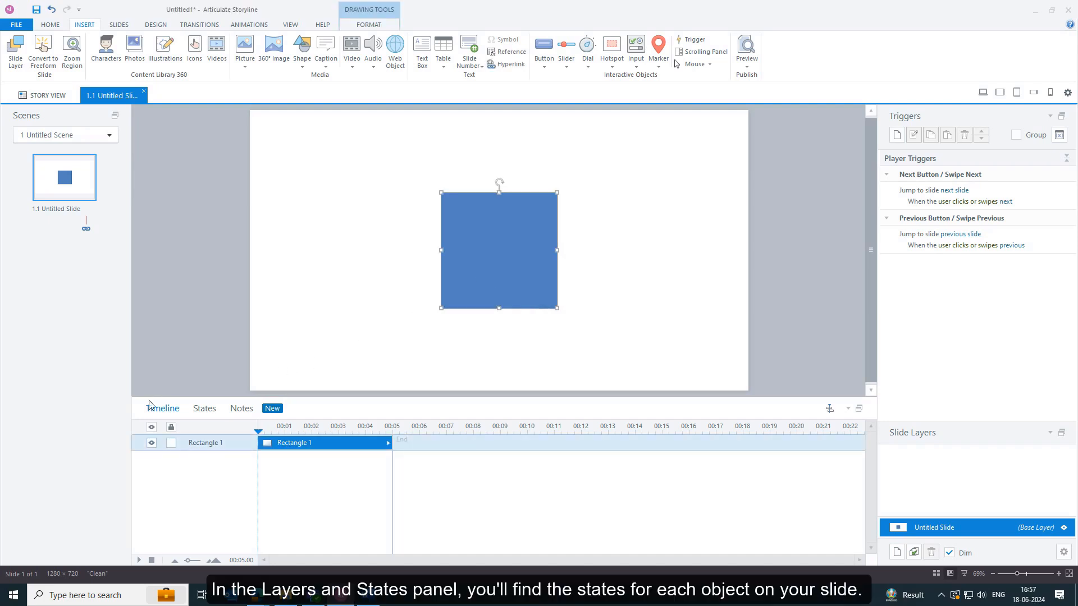
left_click(204, 408)
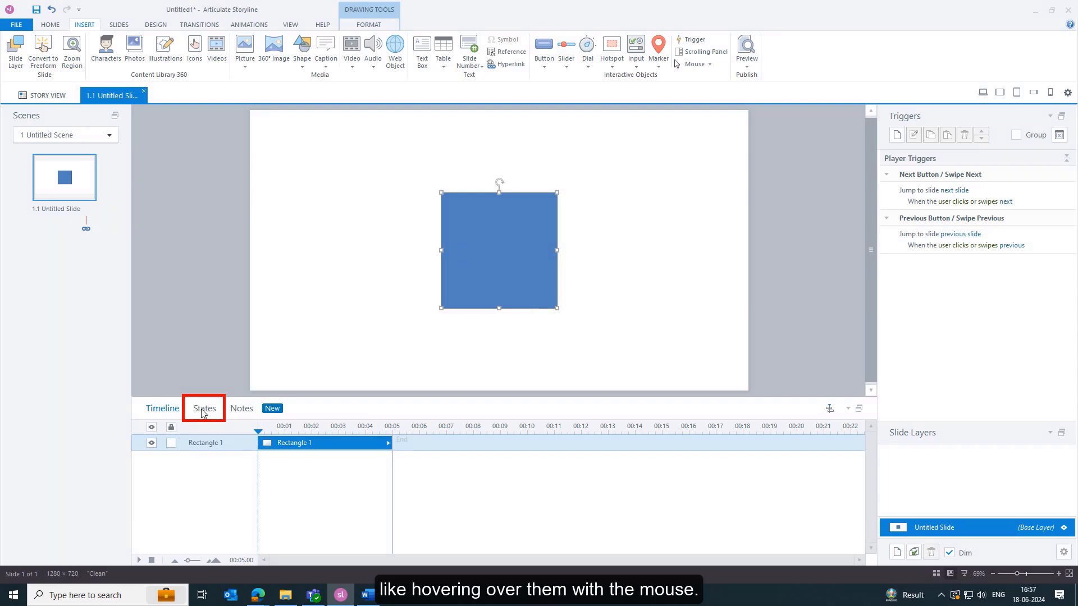
left_click(203, 408)
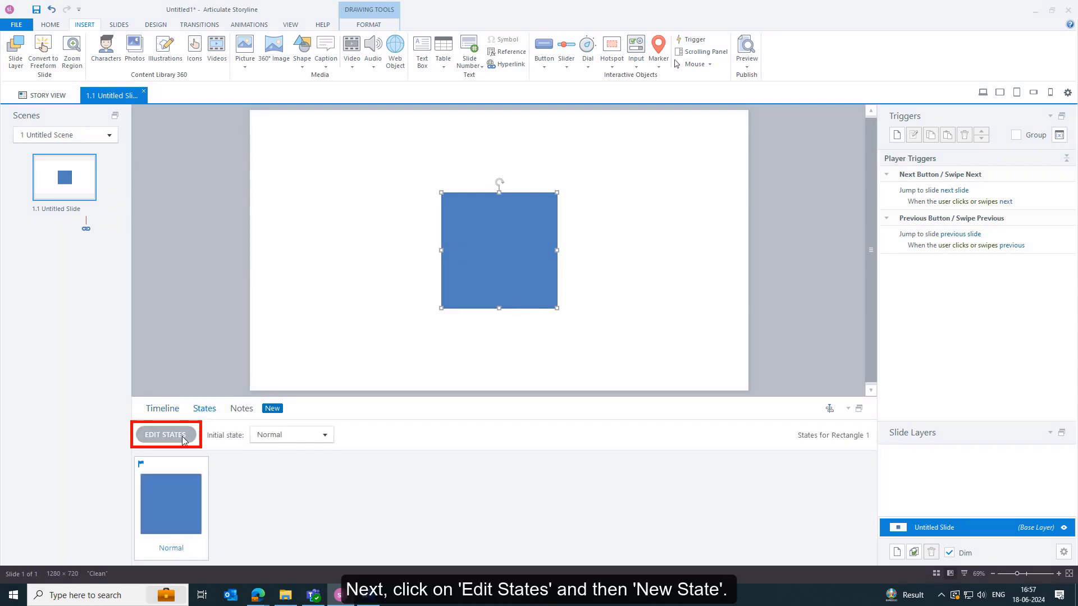
Step: Add a new state named Hover to the square alongside Normal
left_click(164, 434)
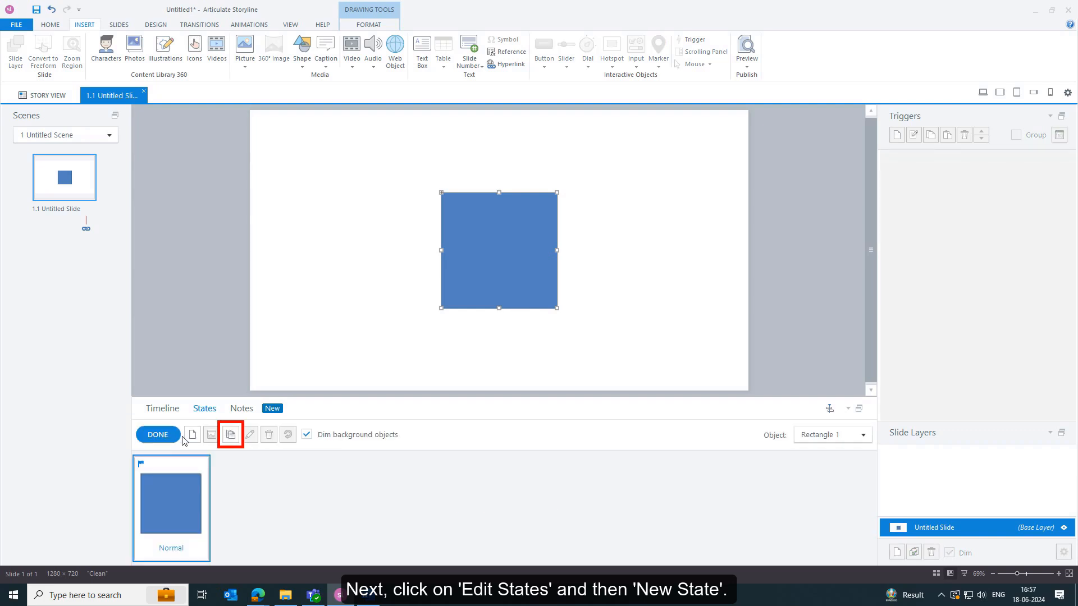
mouse_move(231, 435)
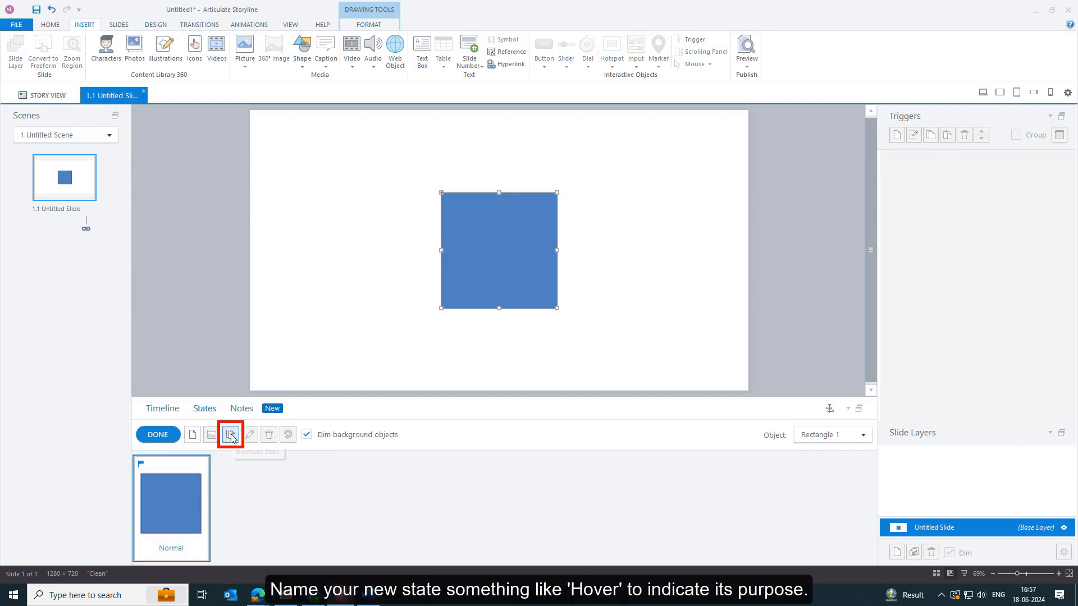
left_click(231, 433)
type("hover")
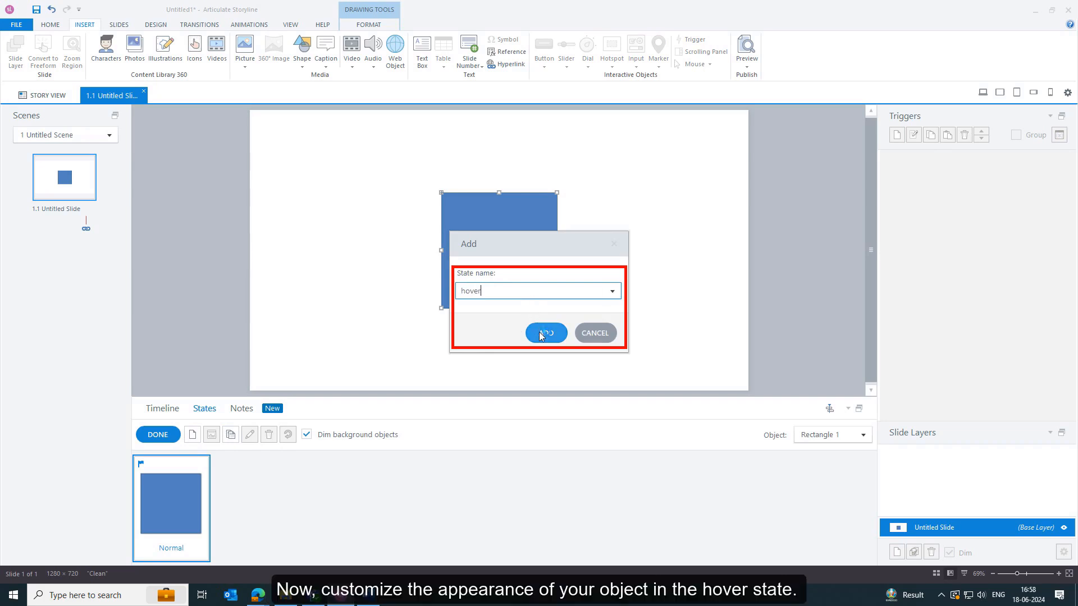
left_click(545, 333)
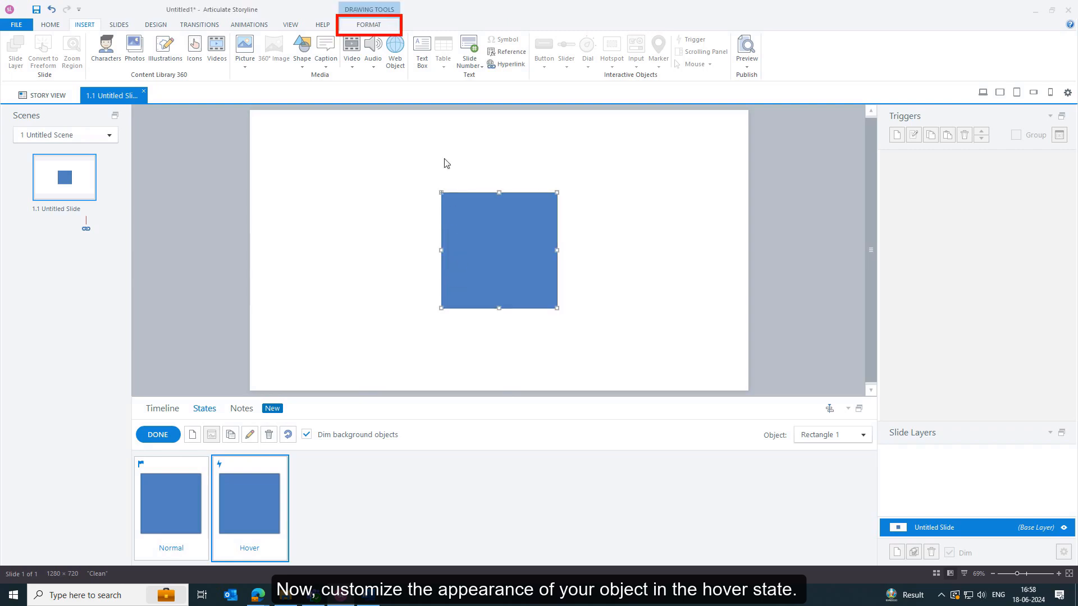
Step: Apply the purple shape style to the Hover state and finish editing states
left_click(368, 24)
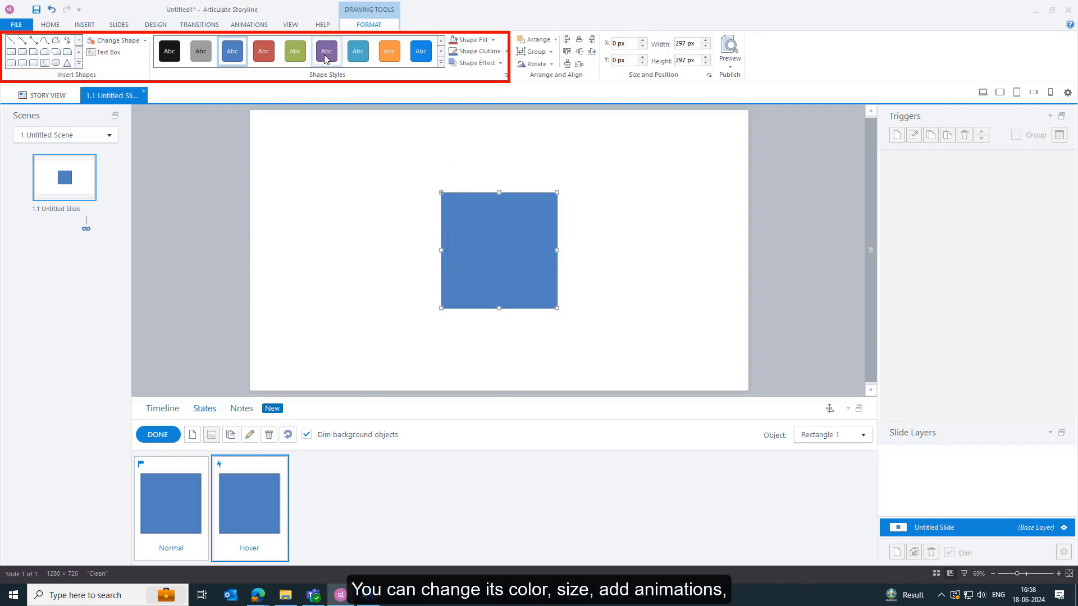
left_click(326, 50)
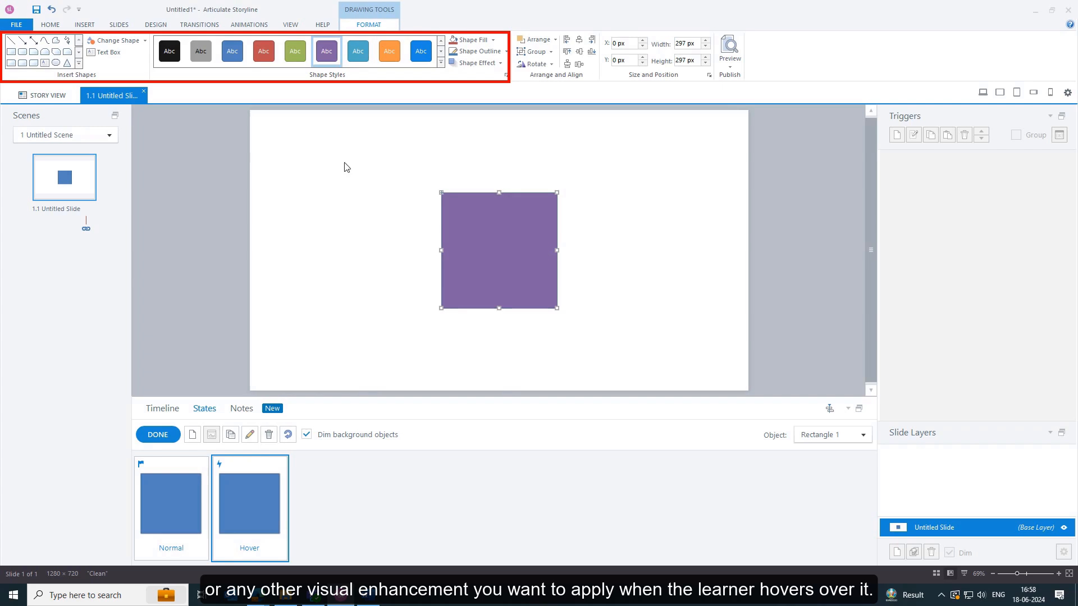
left_click(326, 50)
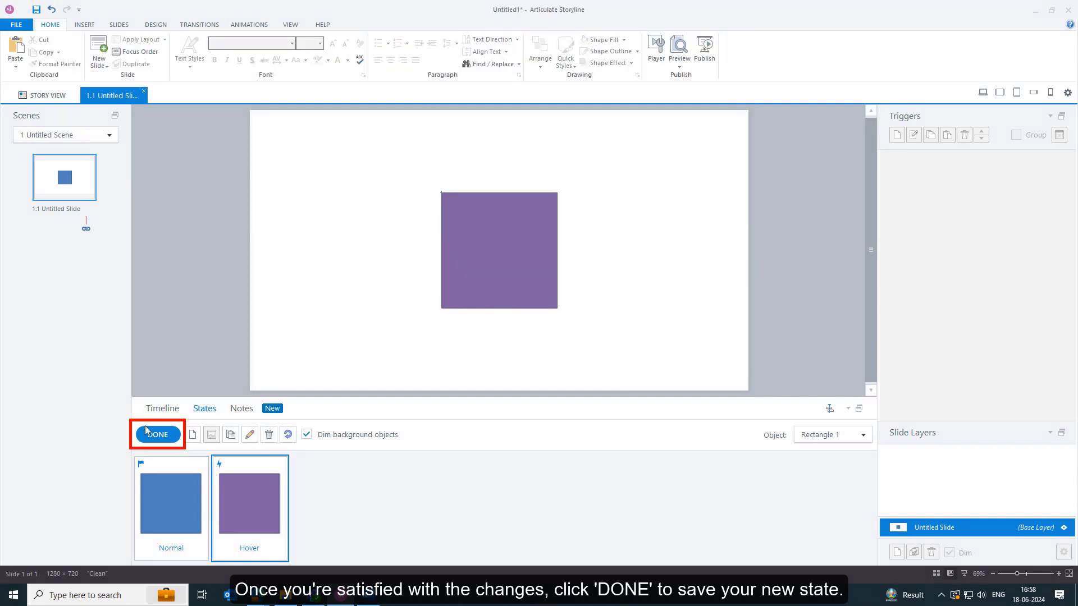
left_click(156, 434)
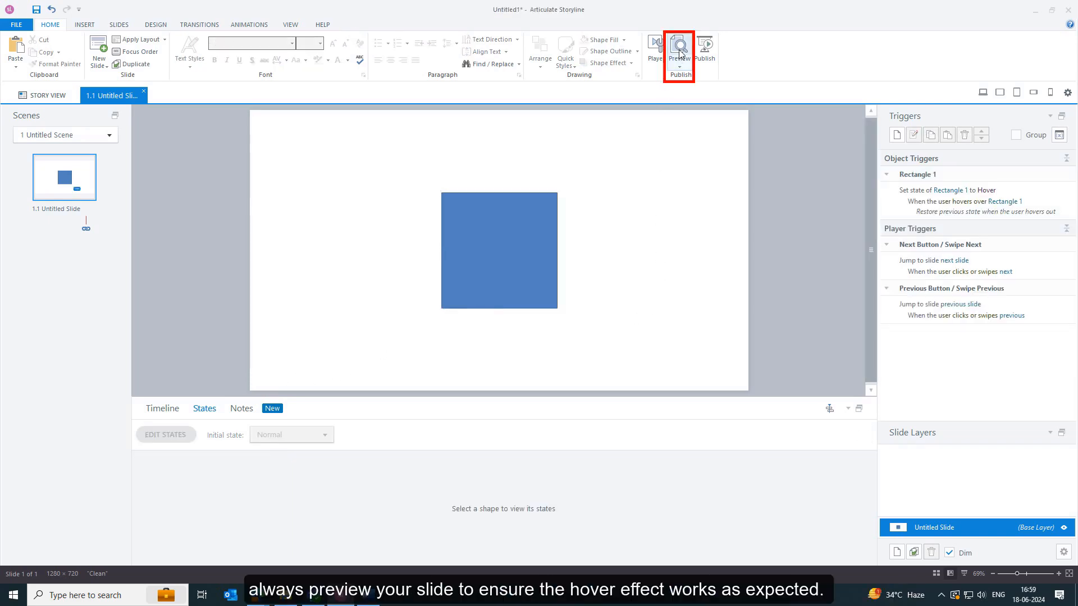
Step: Preview the slide in the player to see the square turn purple on hover
left_click(679, 52)
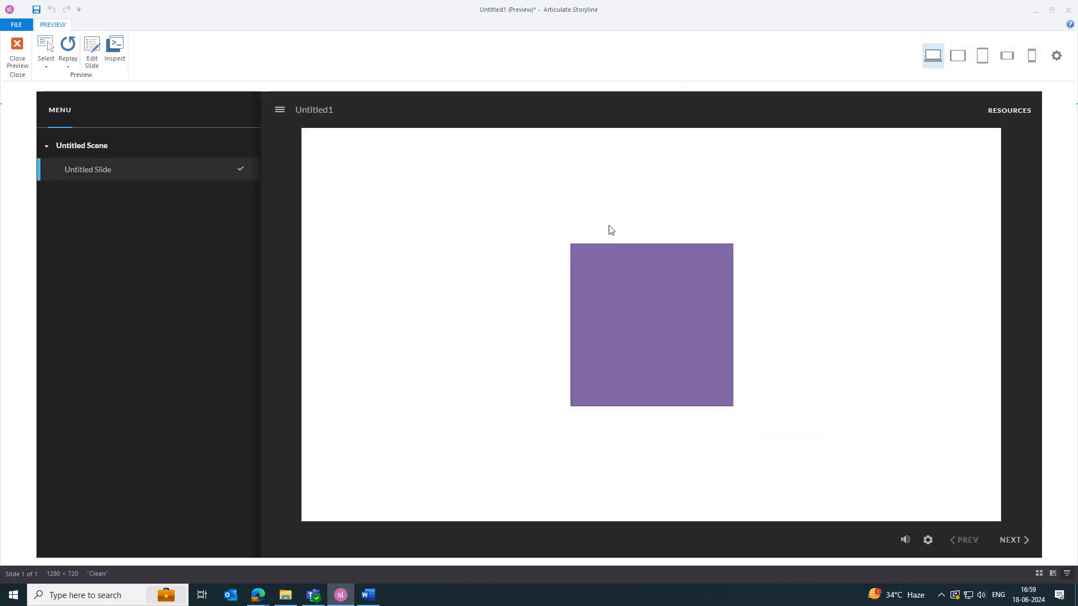
mouse_move(631, 347)
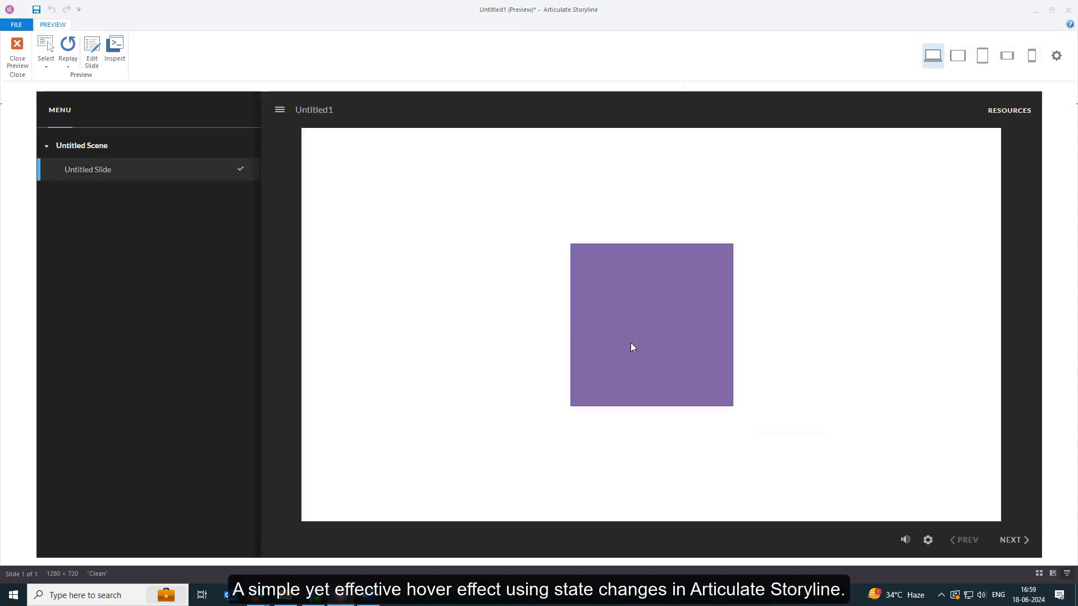